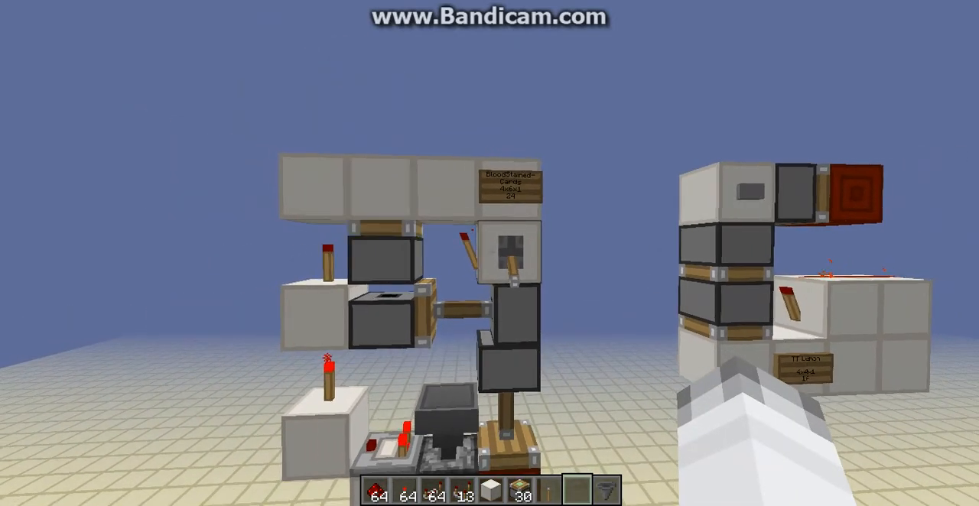
{"action": "mouse_move", "coordinate": [490, 252]}
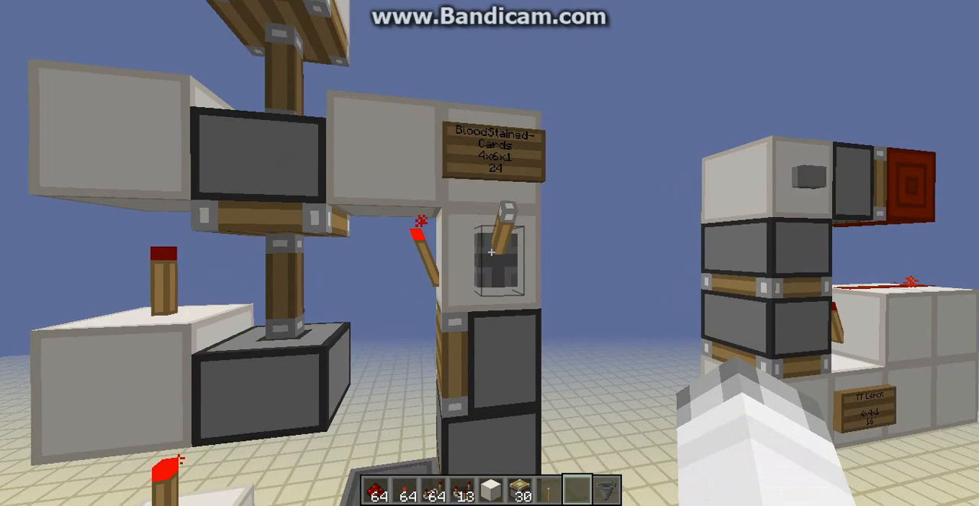
{"action": "mouse_move", "coordinate": [489, 252]}
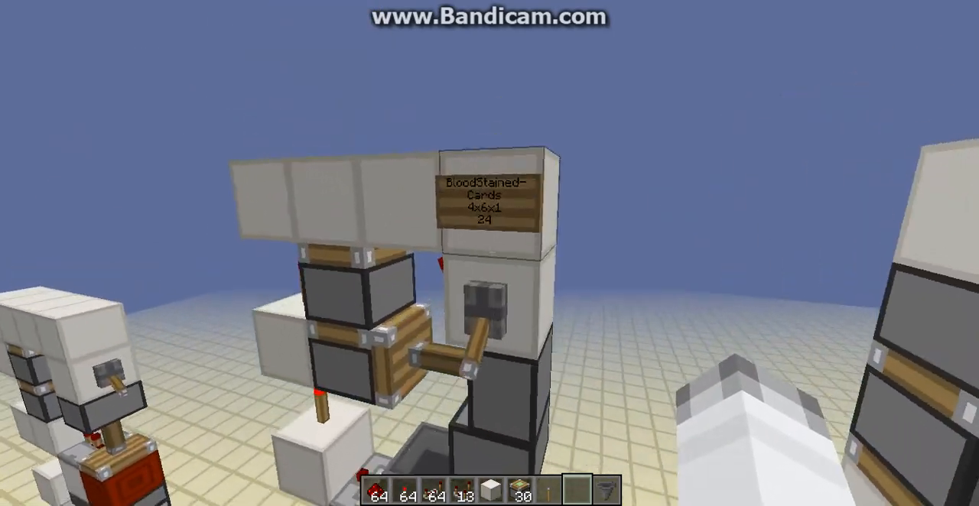
{"action": "mouse_move", "coordinate": [489, 254]}
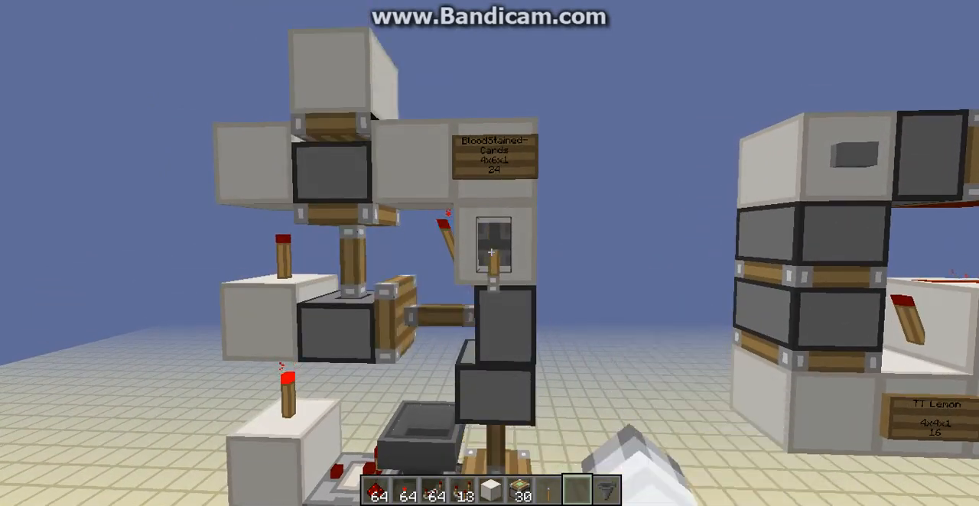
{"action": "mouse_move", "coordinate": [490, 254]}
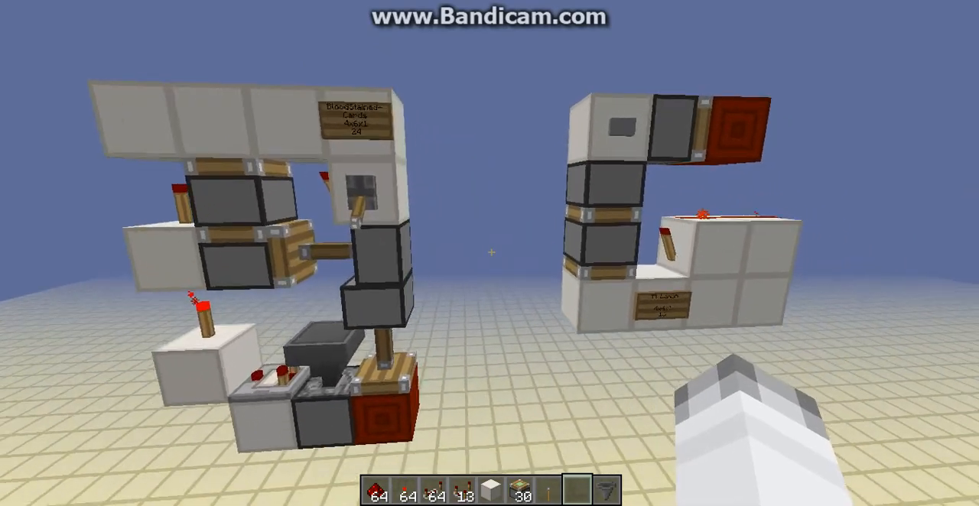
{"action": "mouse_move", "coordinate": [489, 253]}
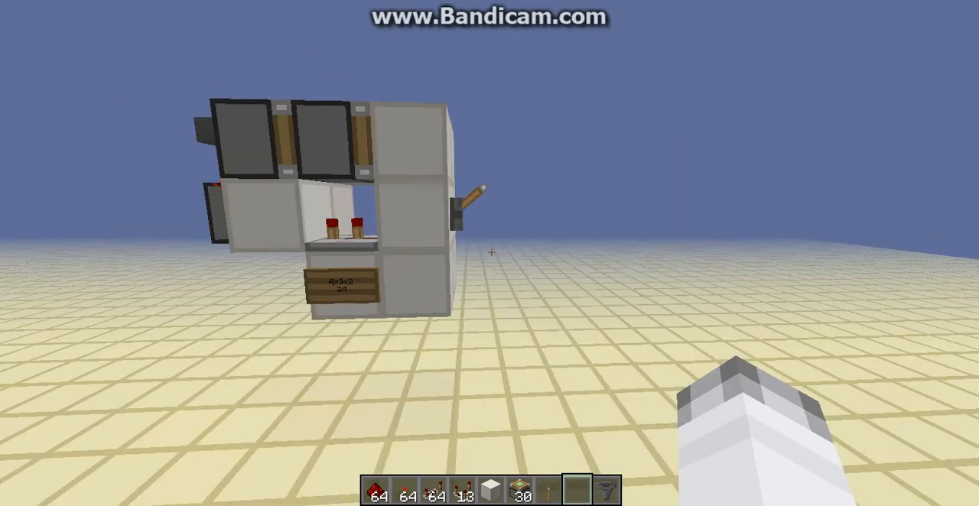
{"action": "mouse_move", "coordinate": [490, 254]}
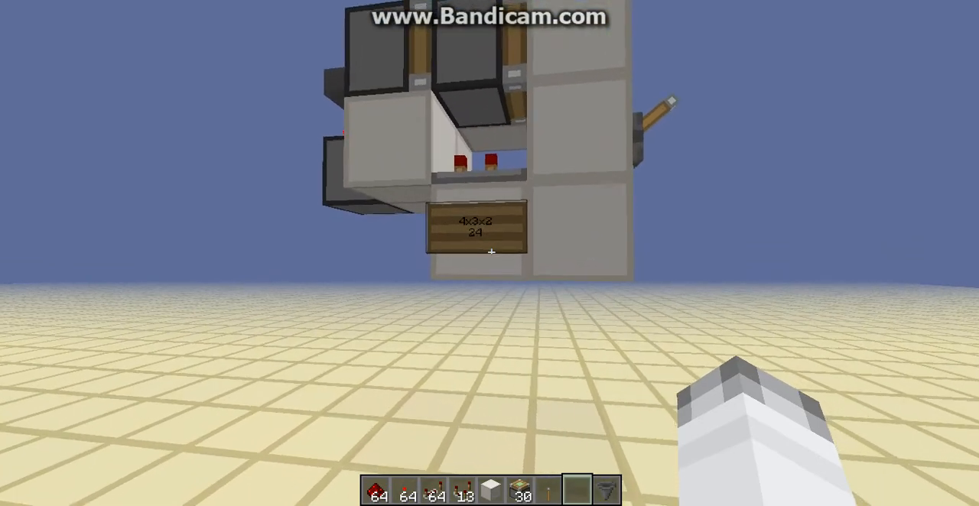